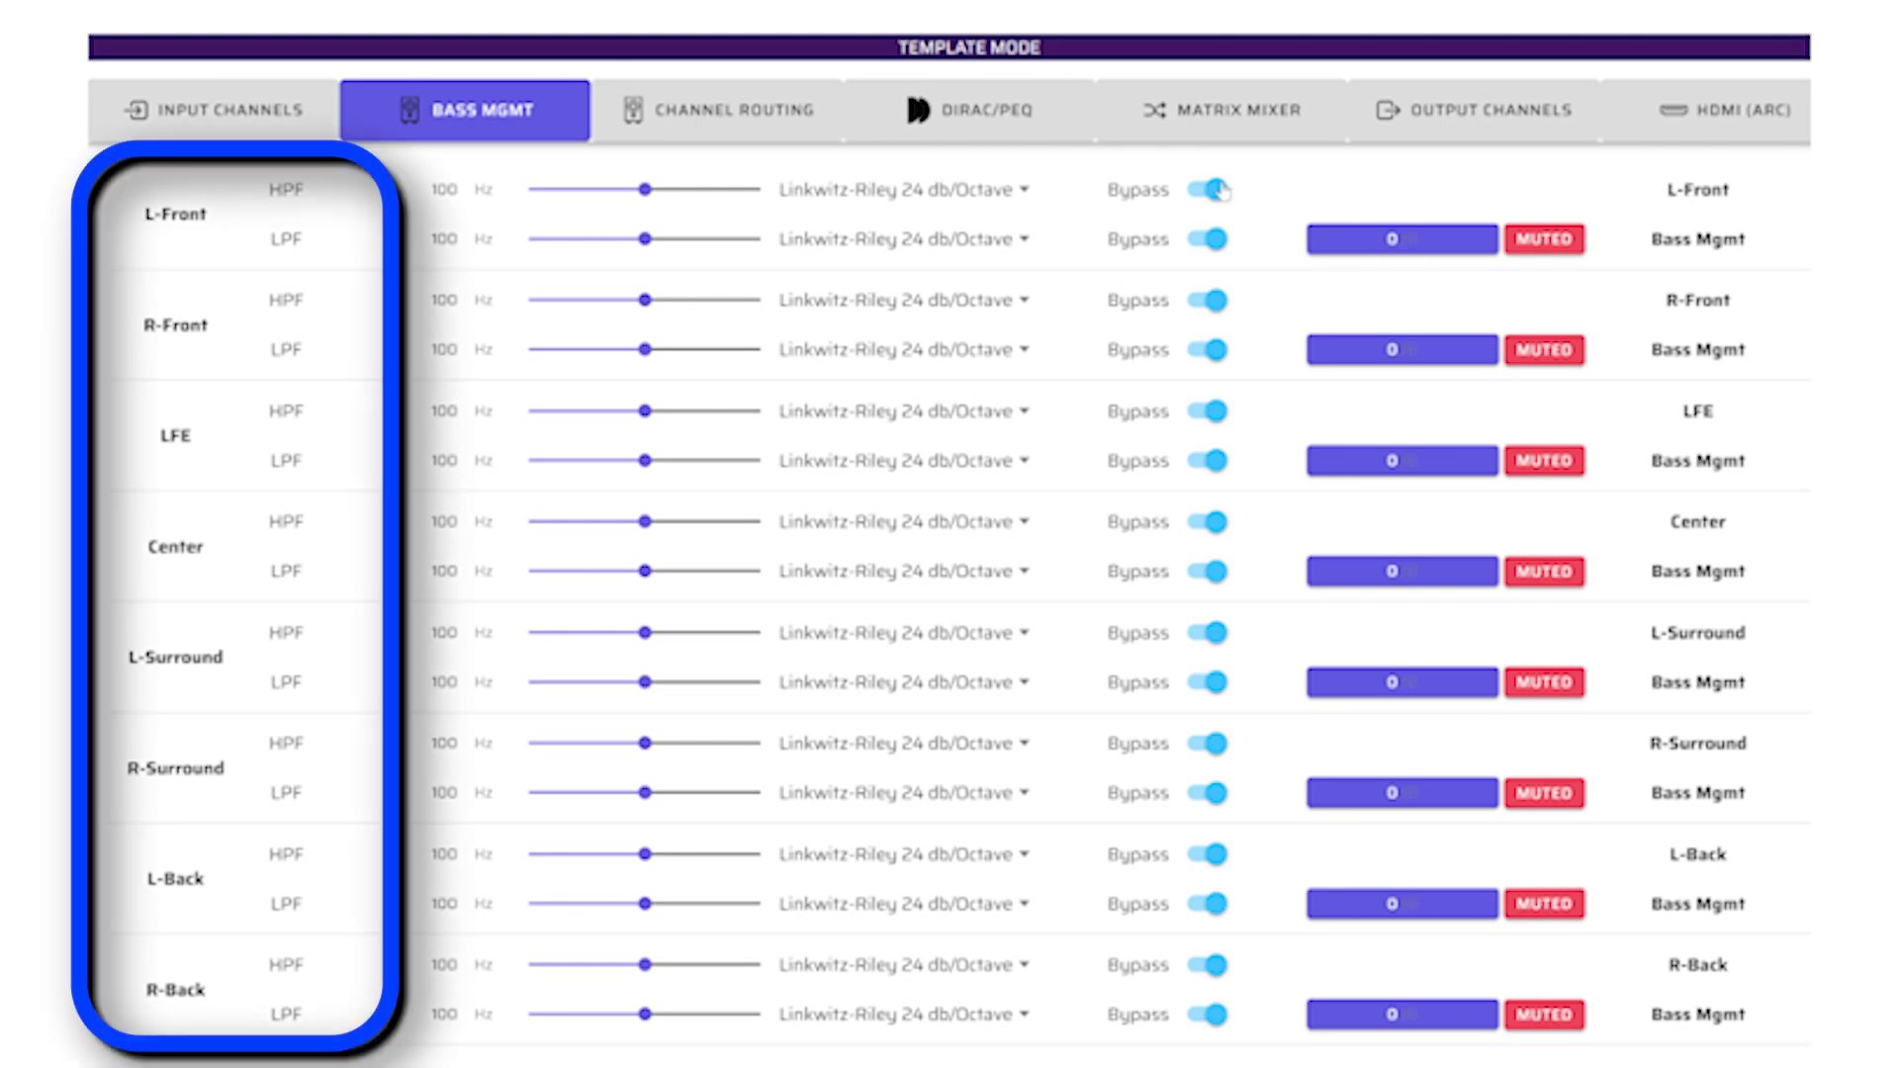
# Un-bypass the L-Front high-pass filter and the LFE low-pass filter
pyautogui.click(1210, 190)
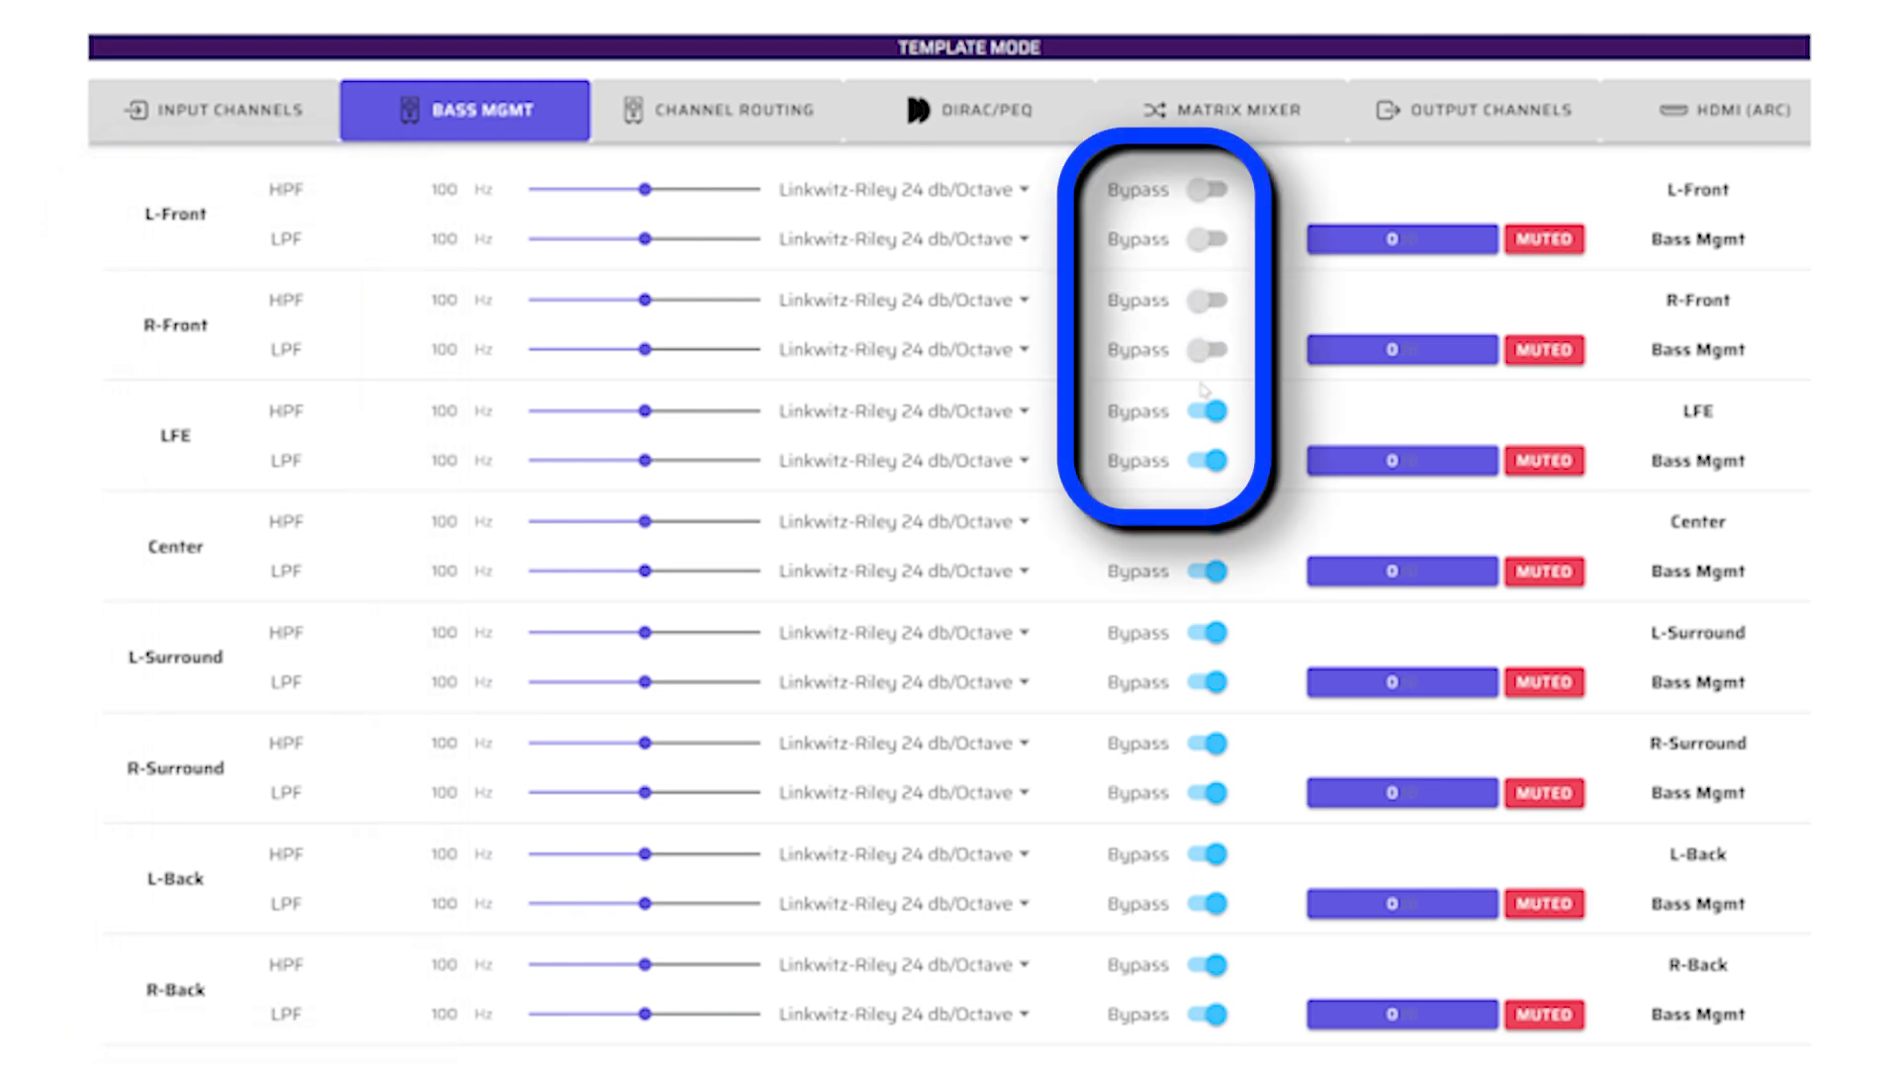
pyautogui.click(1206, 461)
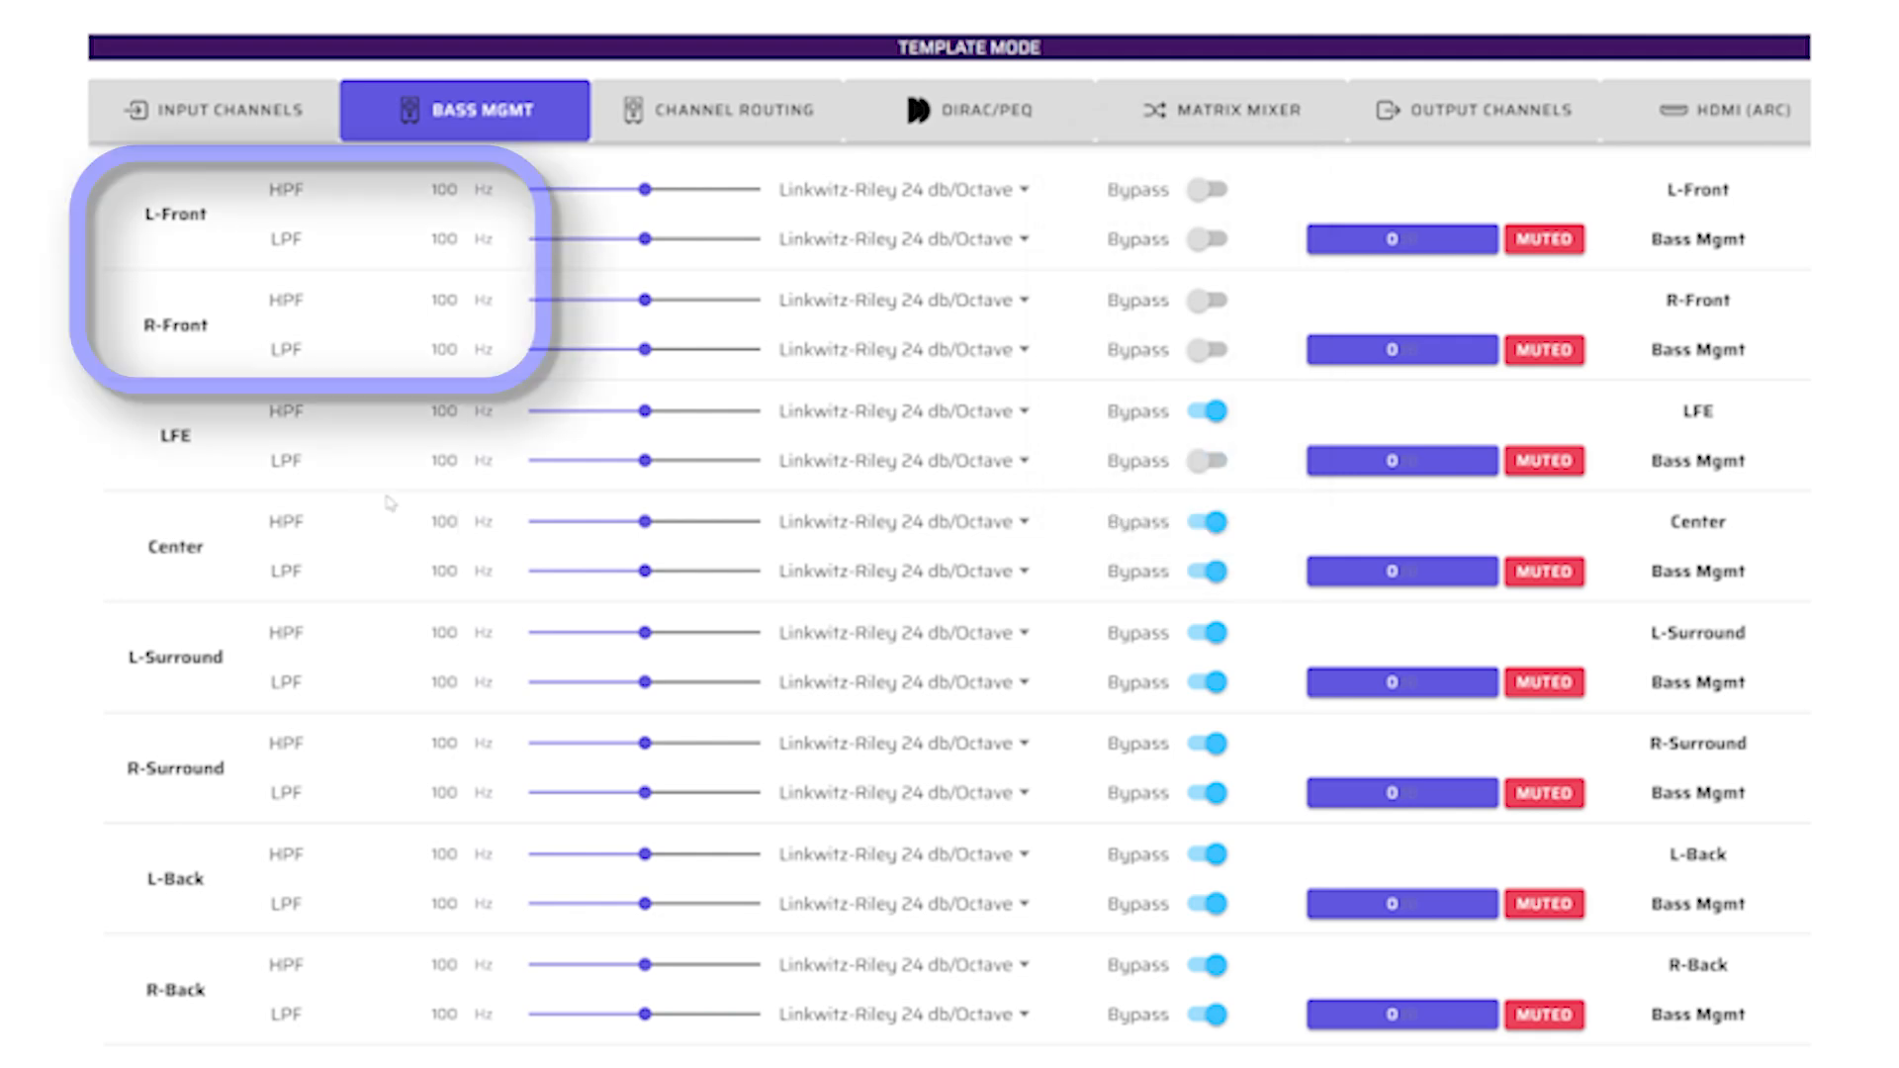
pyautogui.moveTo(439, 324)
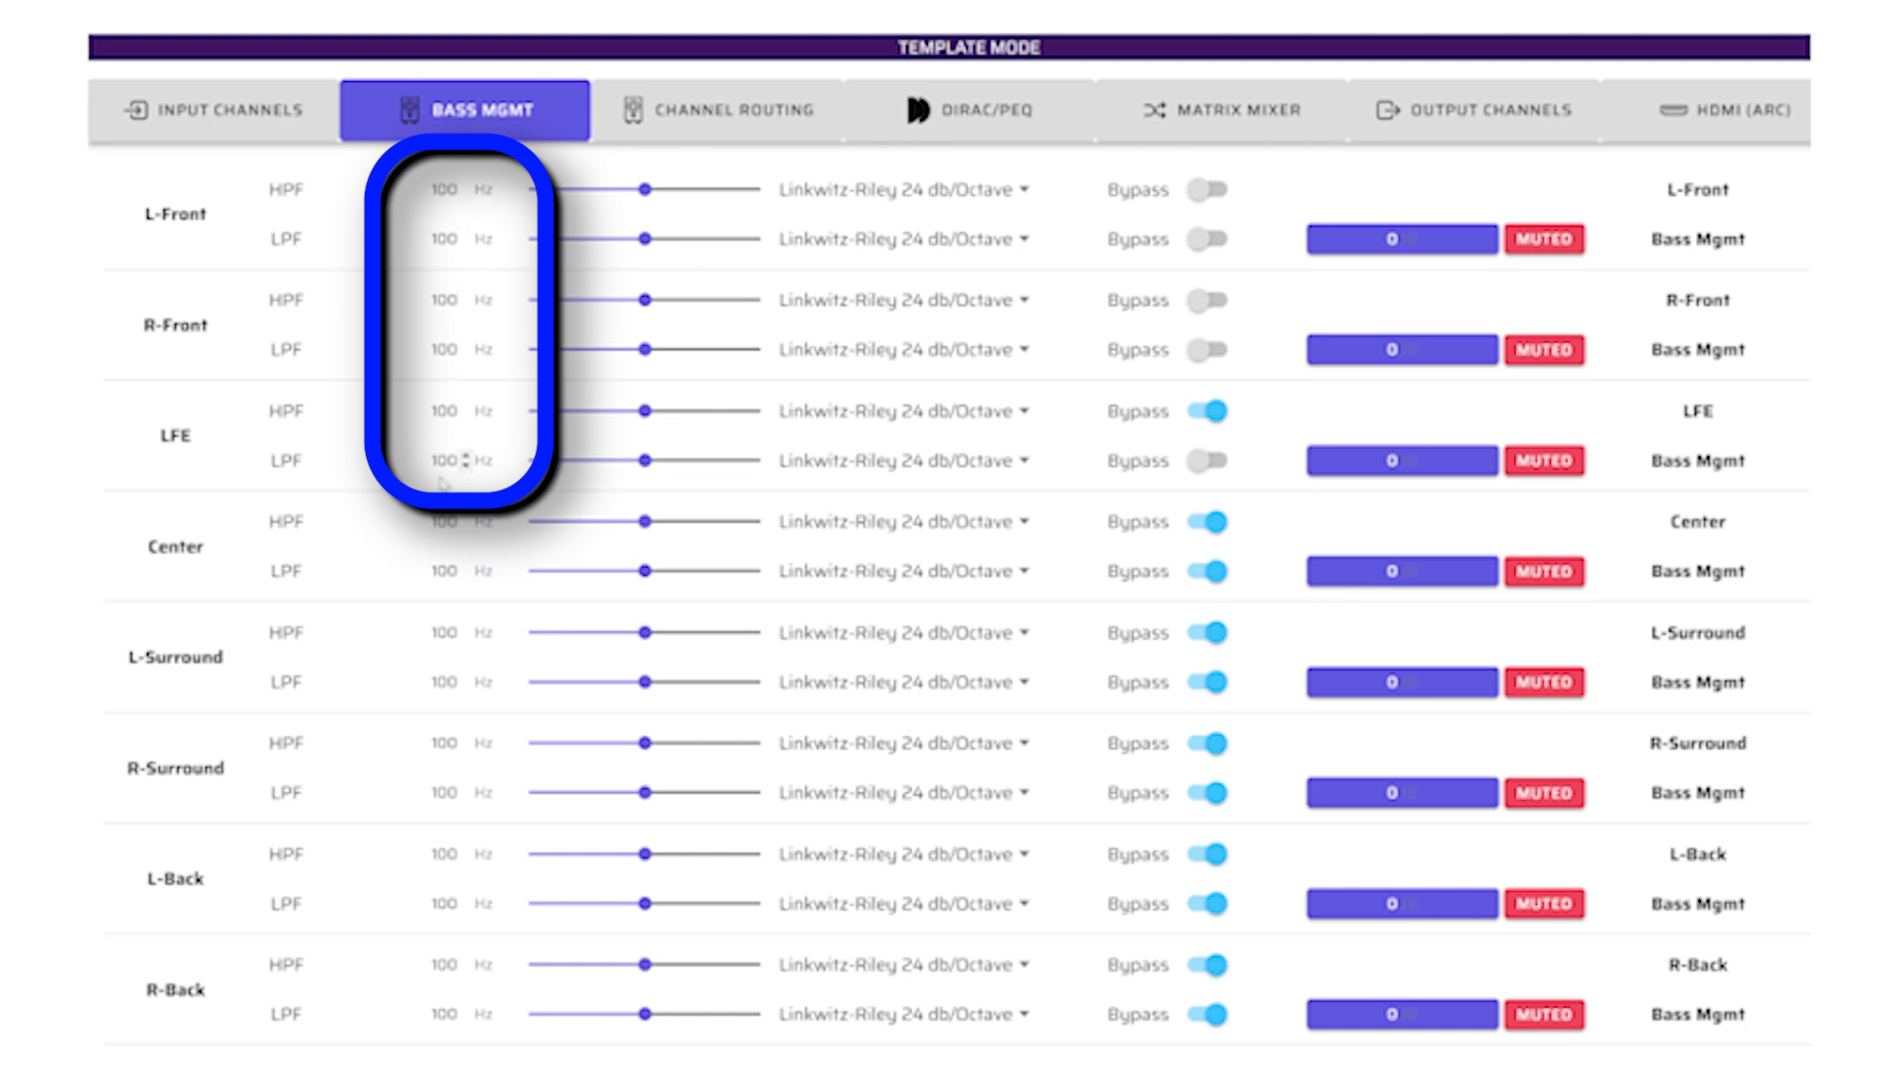
# Edit the LFE low-pass cutoff frequency to set it to 150 Hz
pyautogui.doubleClick(445, 461)
pyautogui.write('150')
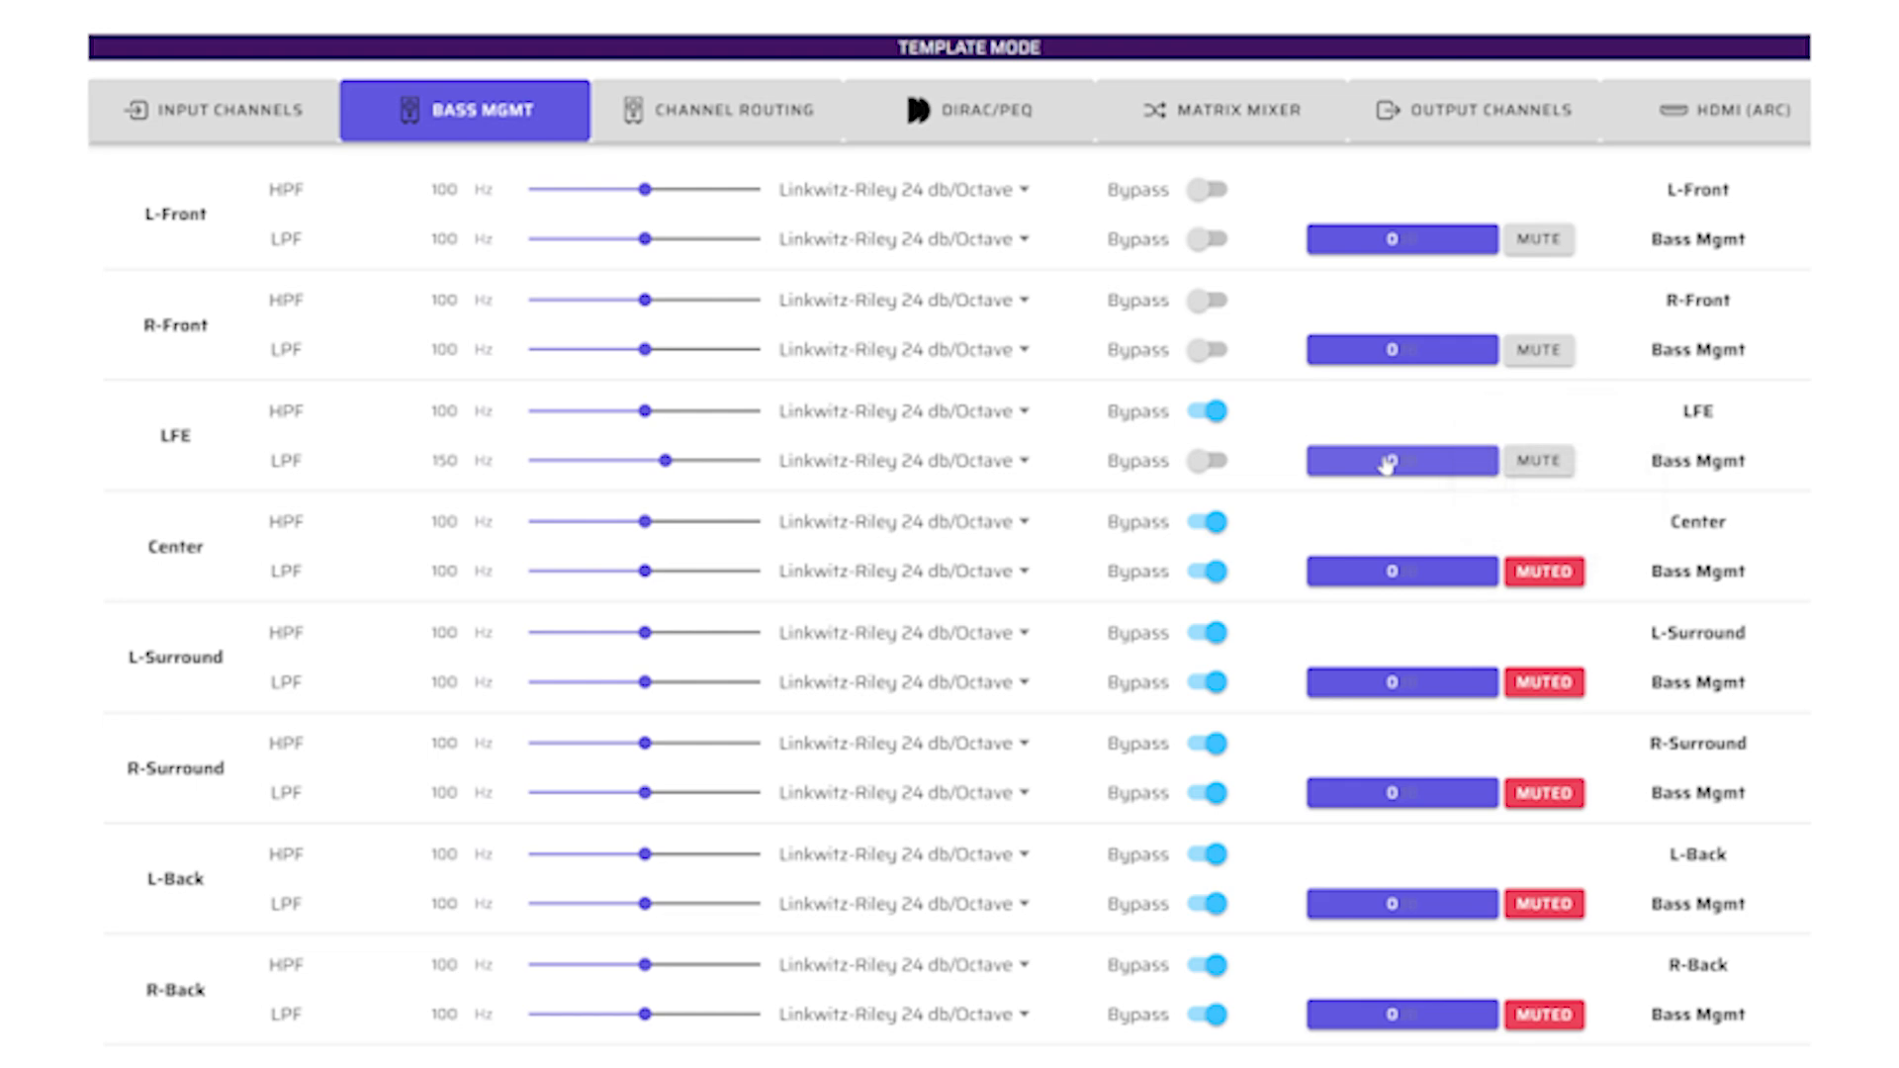
# Set the LFE bass-management gain to 10 dB in the BM-Gain popup
pyautogui.click(1400, 460)
pyautogui.write('10')
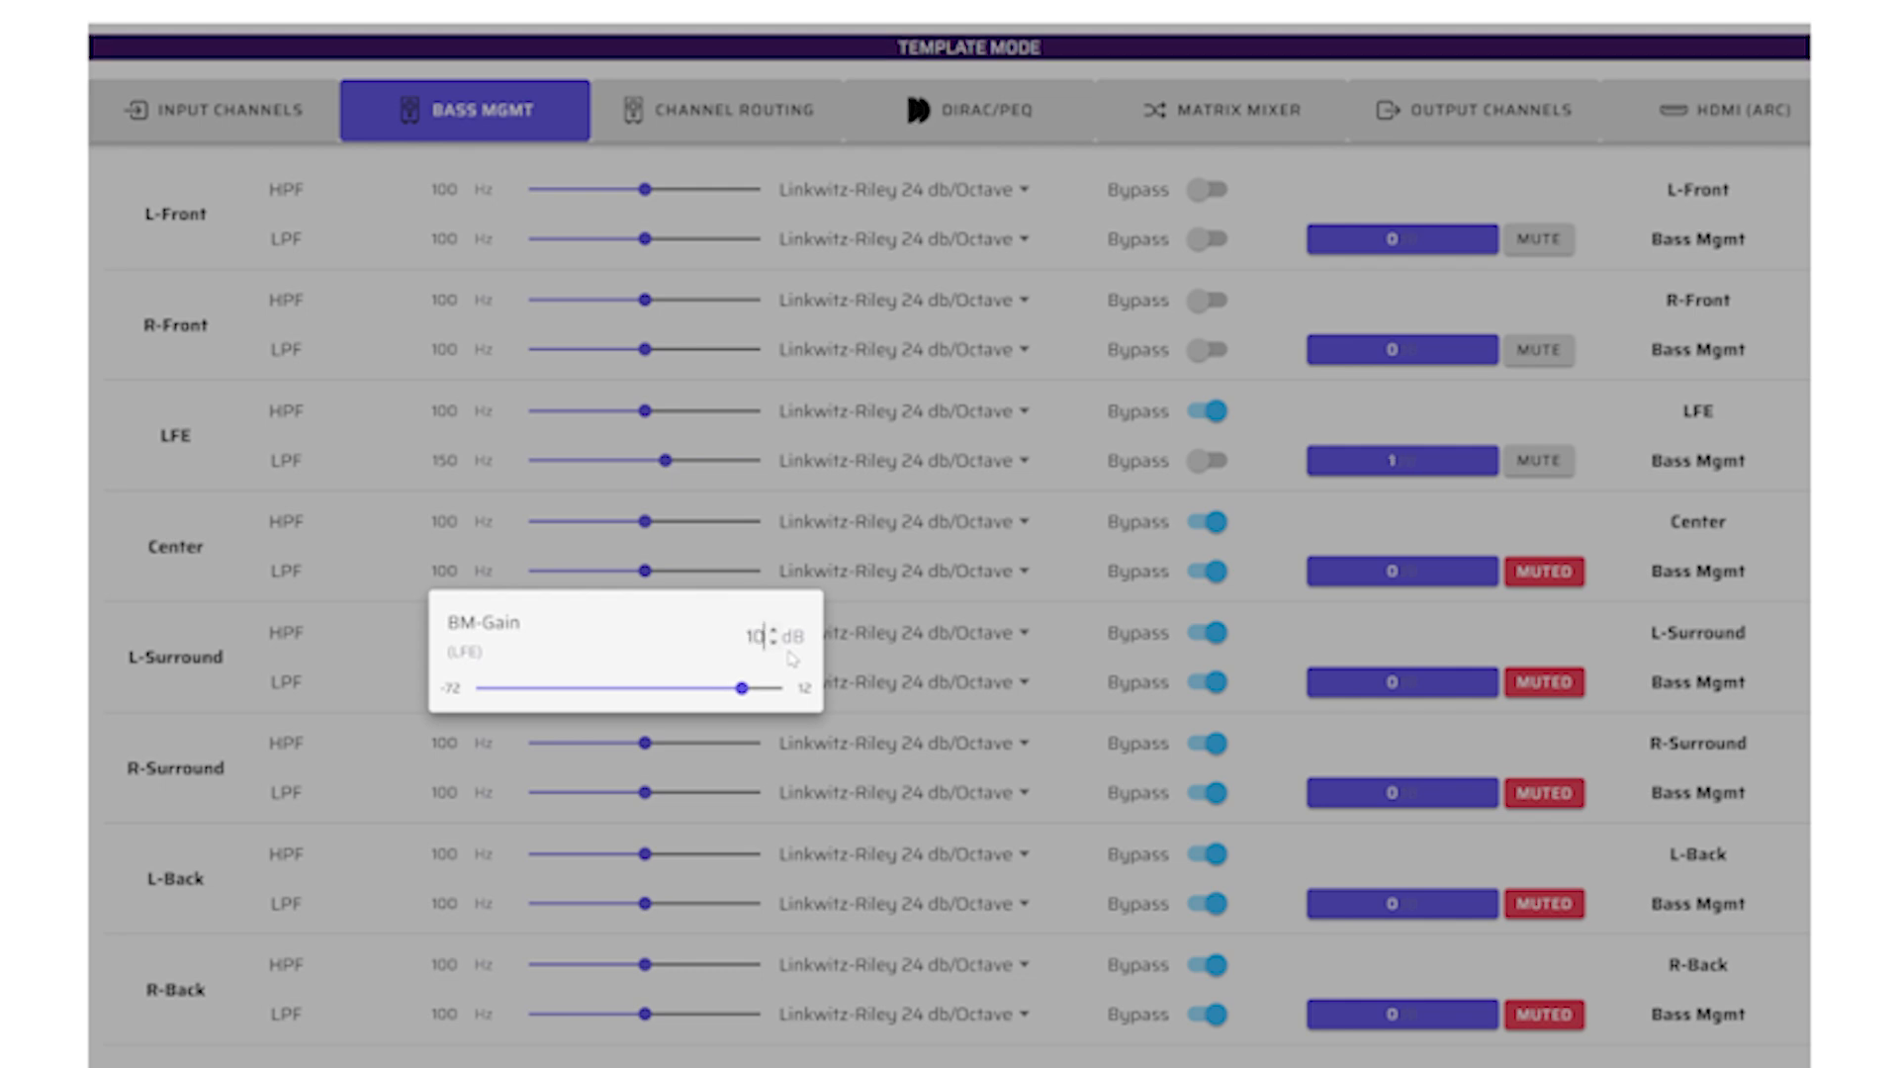
pyautogui.click(724, 111)
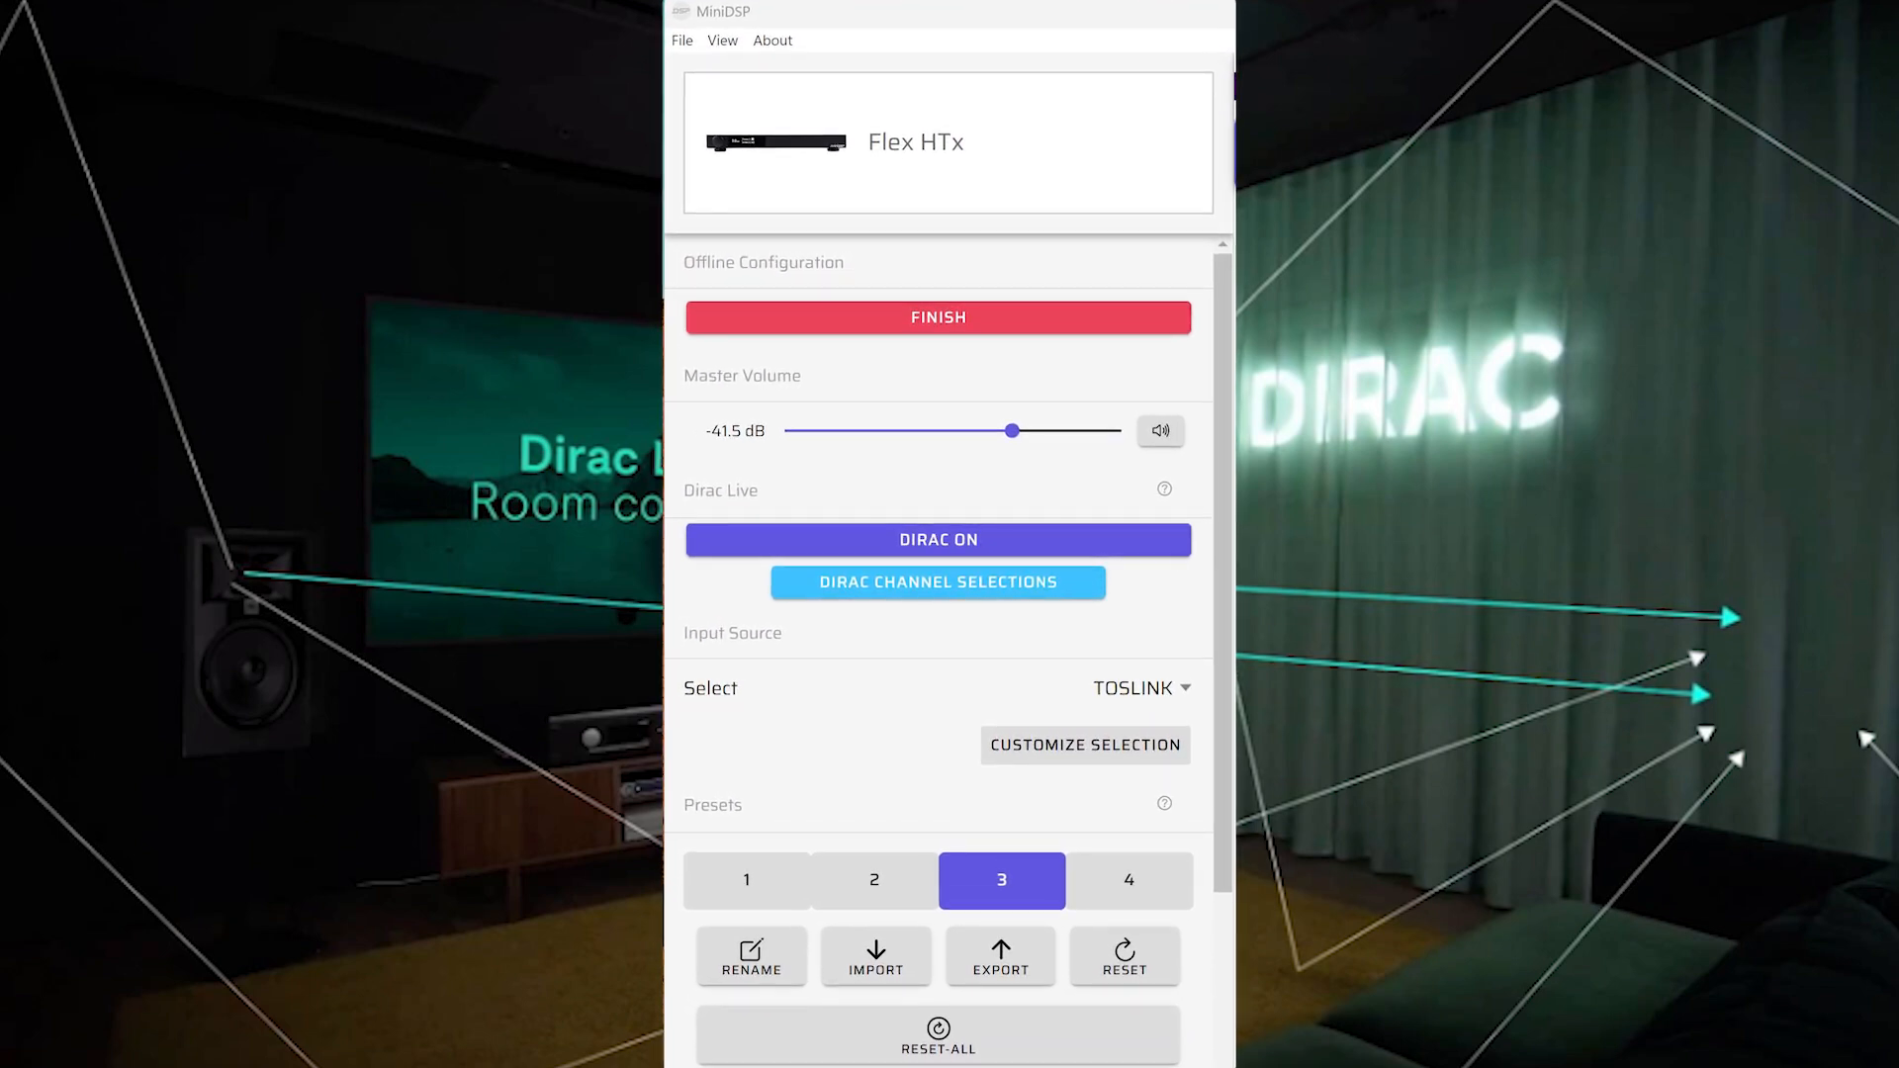
# Bring up the Dirac Channels Configuration dialog from Dirac Channel Selections
pyautogui.click(936, 581)
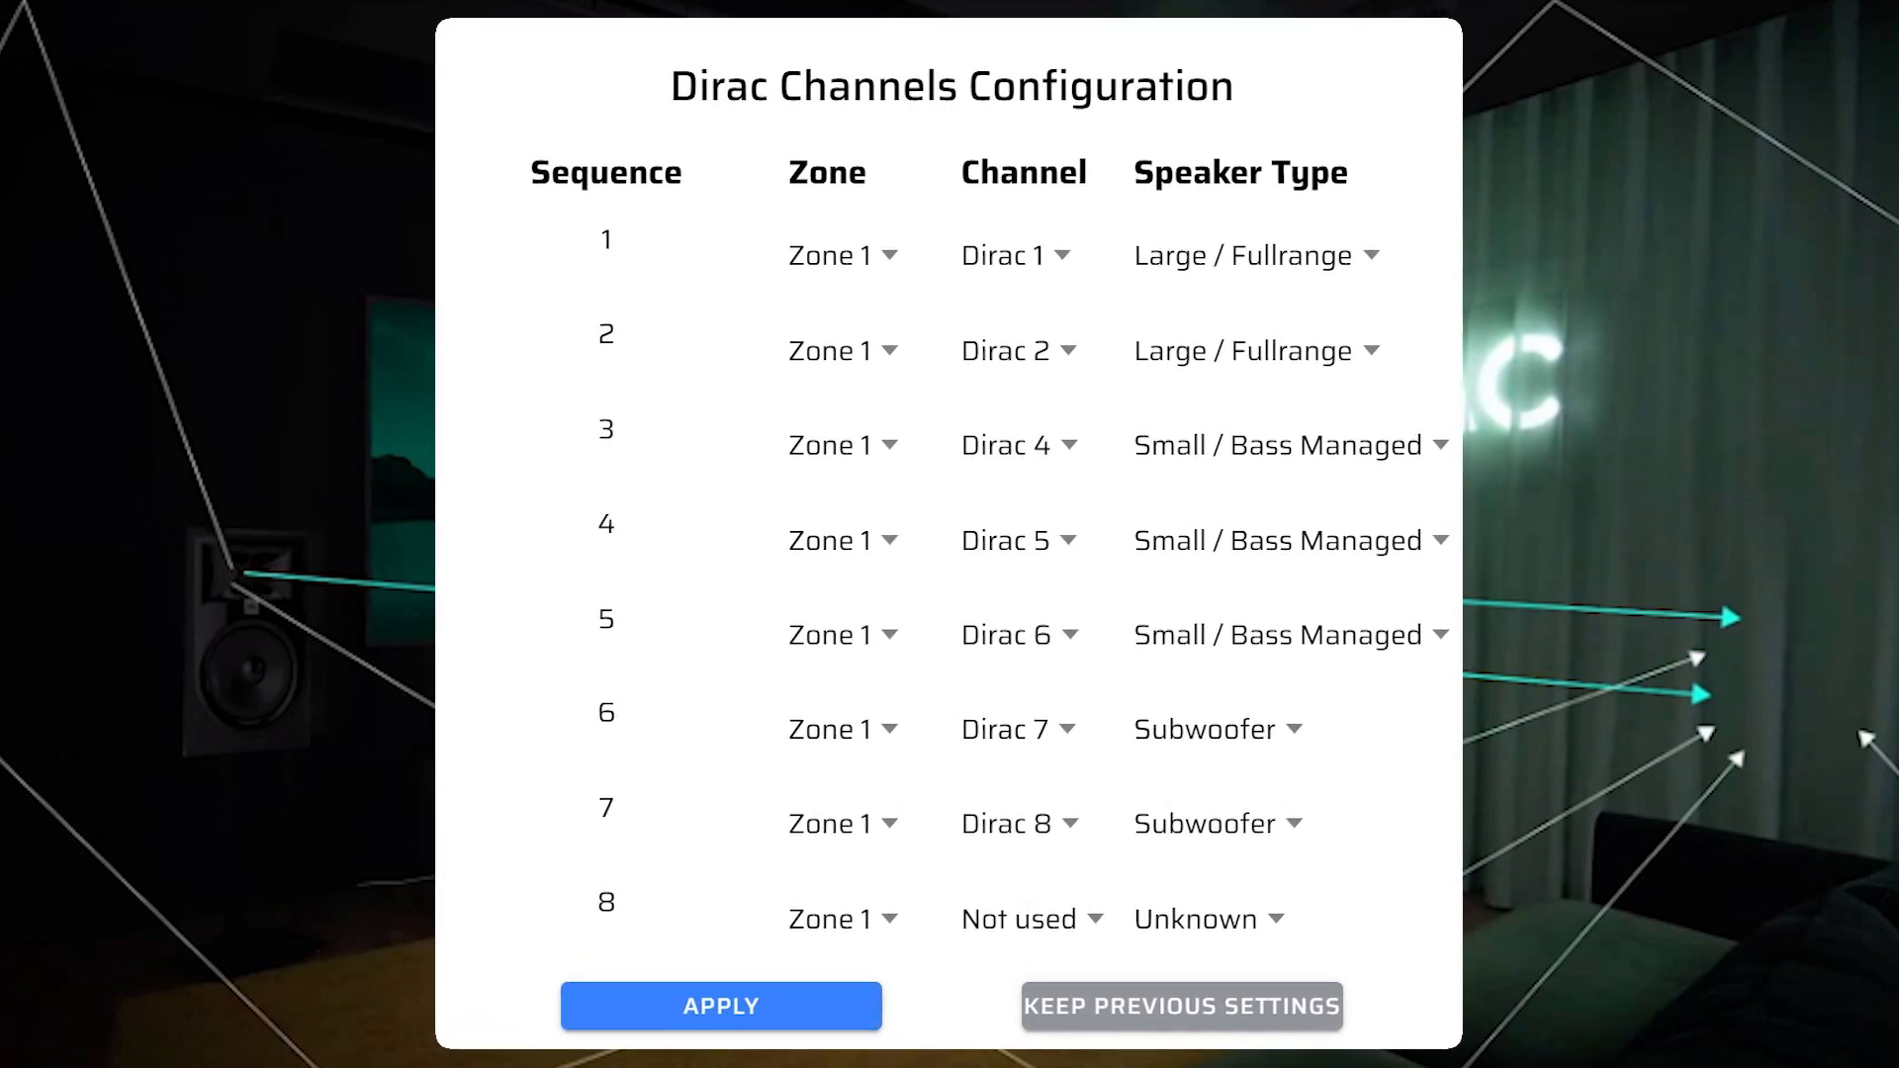
# Apply the Dirac channel configuration so routing can be reviewed in the Matrix Mixer
pyautogui.click(720, 1004)
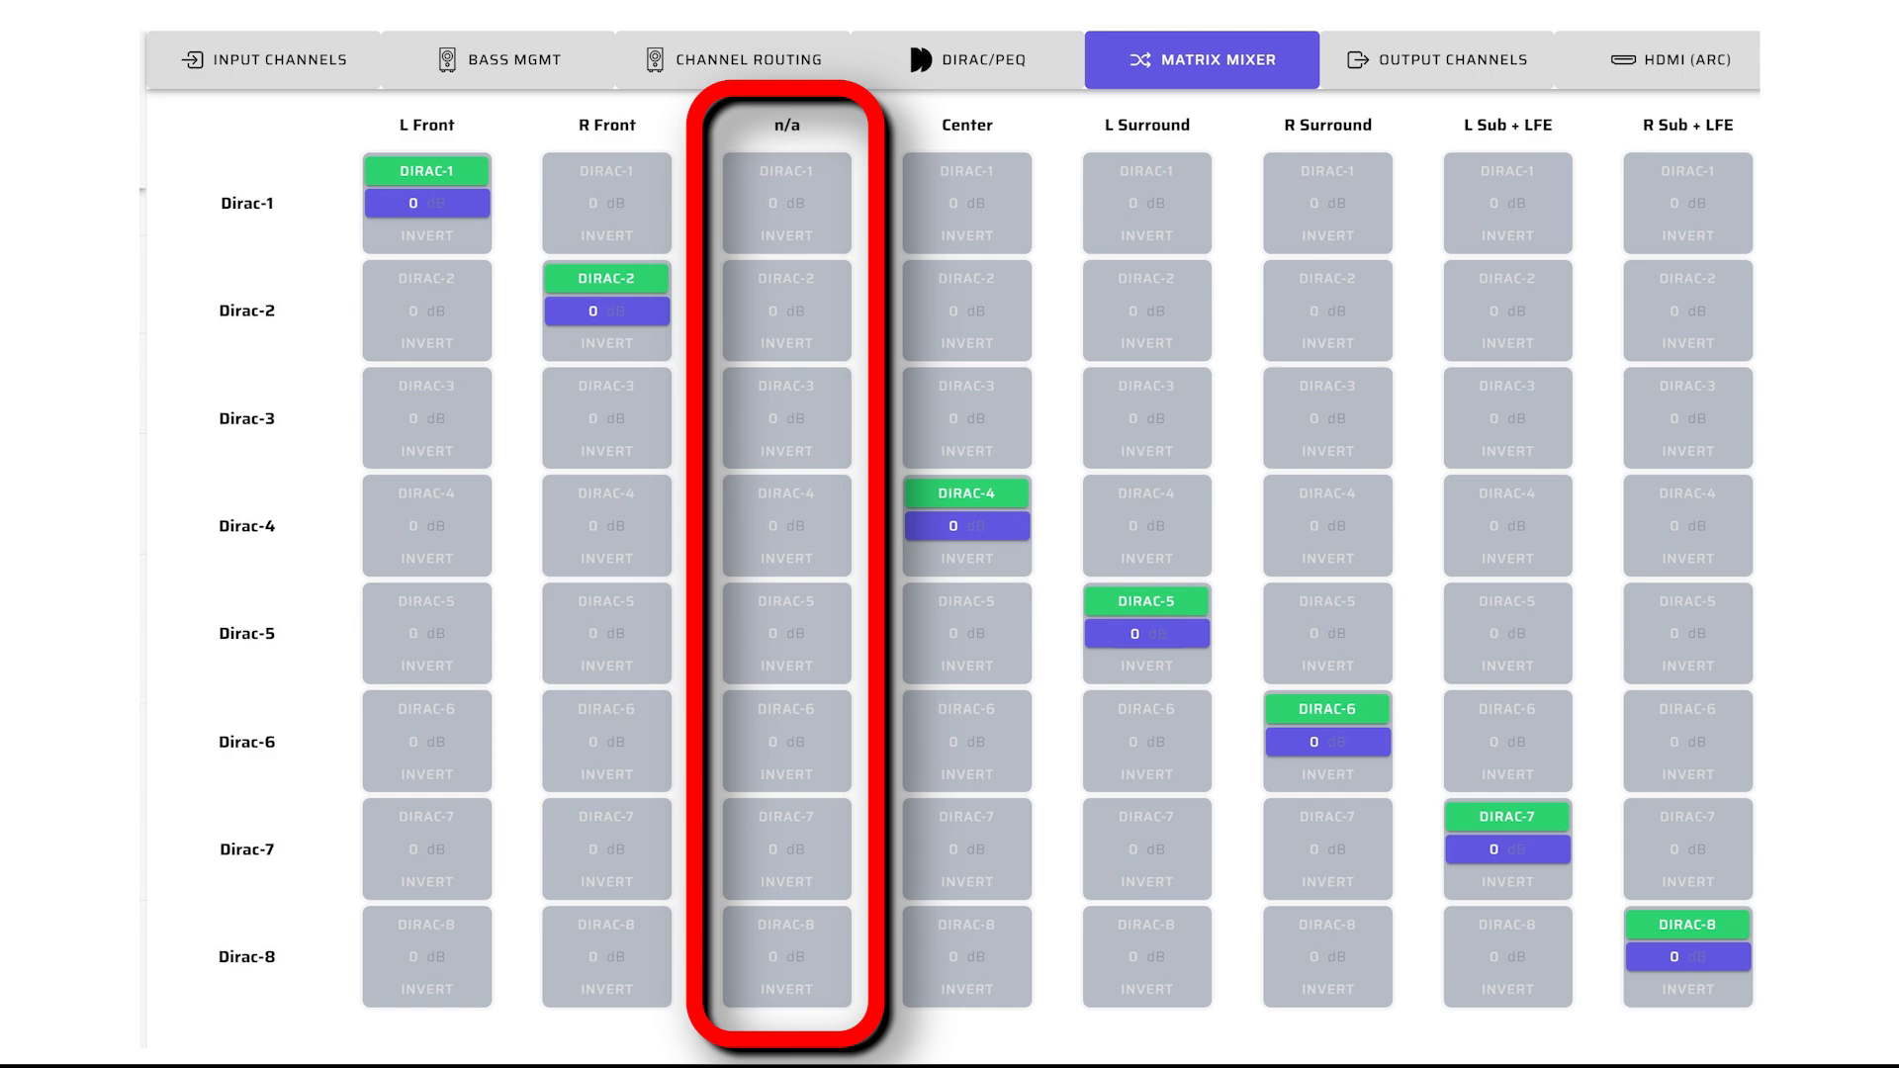
# Review the Output Channels page with front, center and subwoofer gain fields
pyautogui.click(1452, 60)
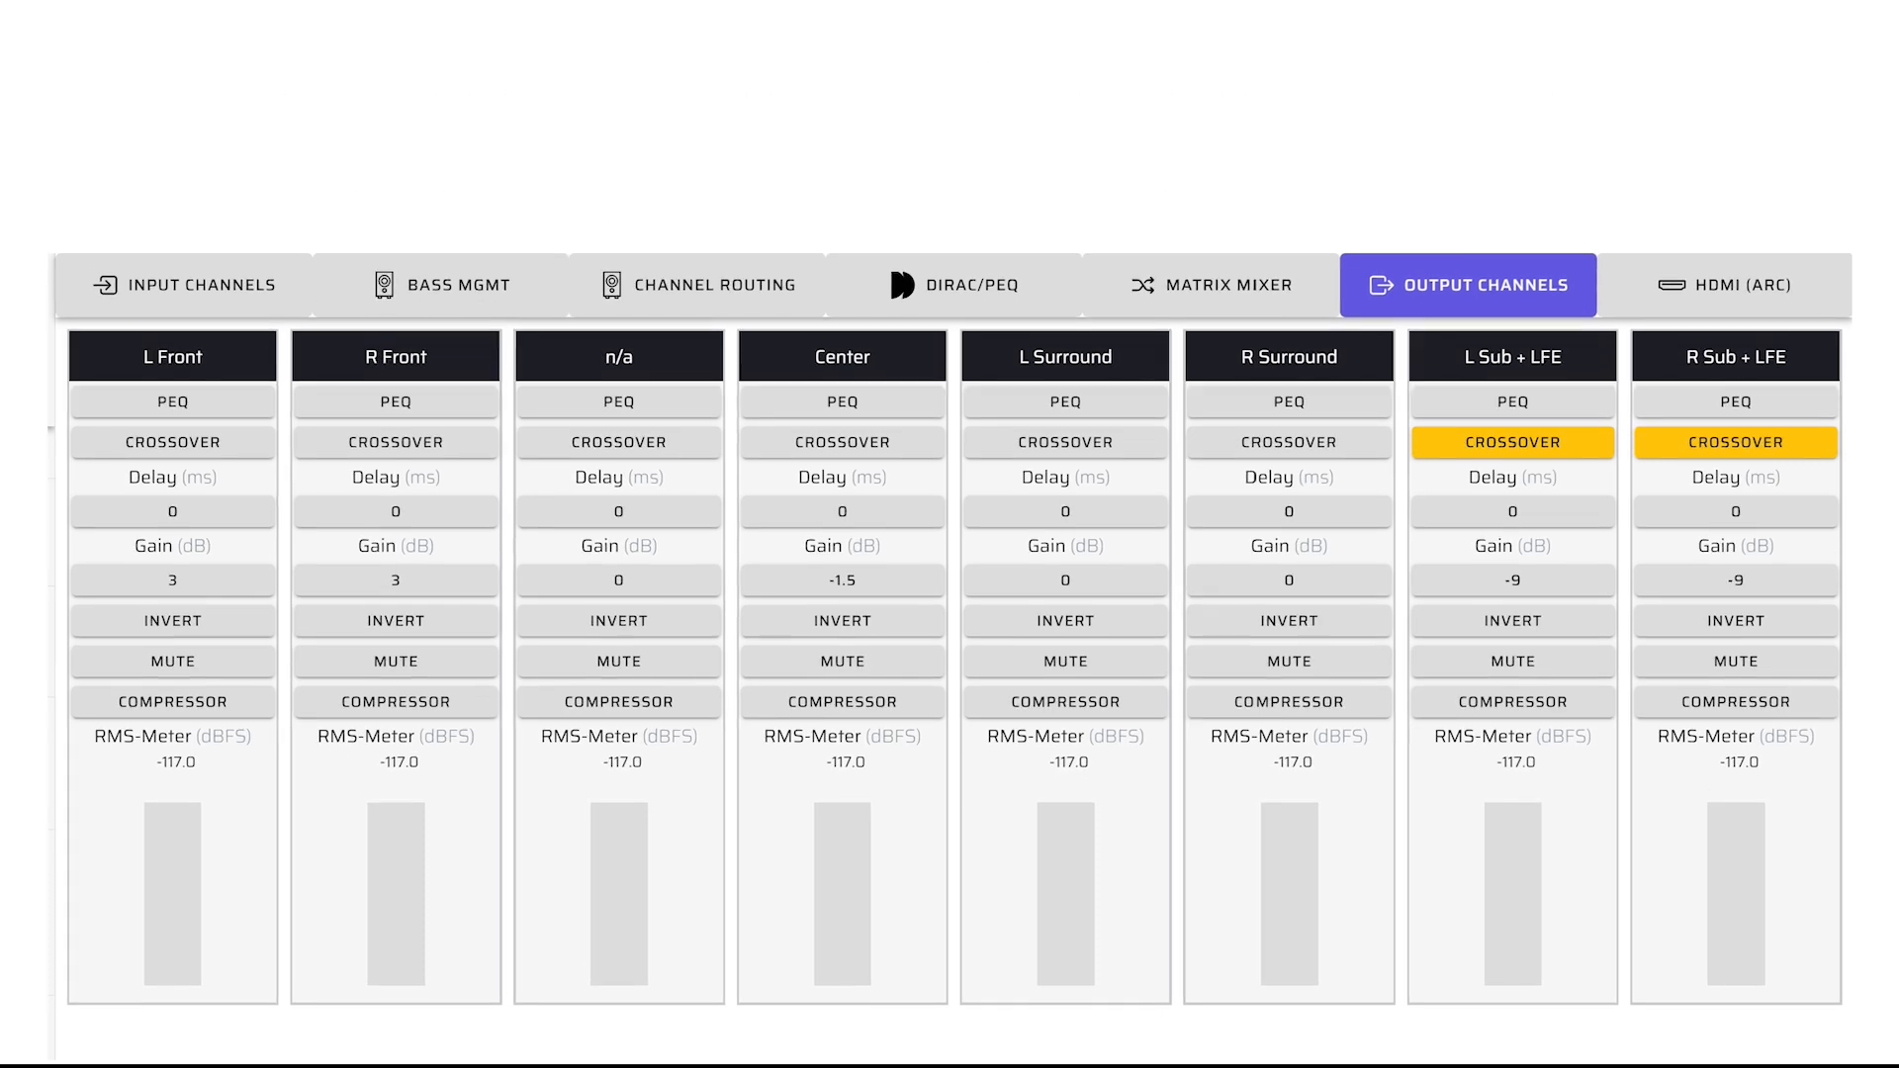
pyautogui.scroll(-3)
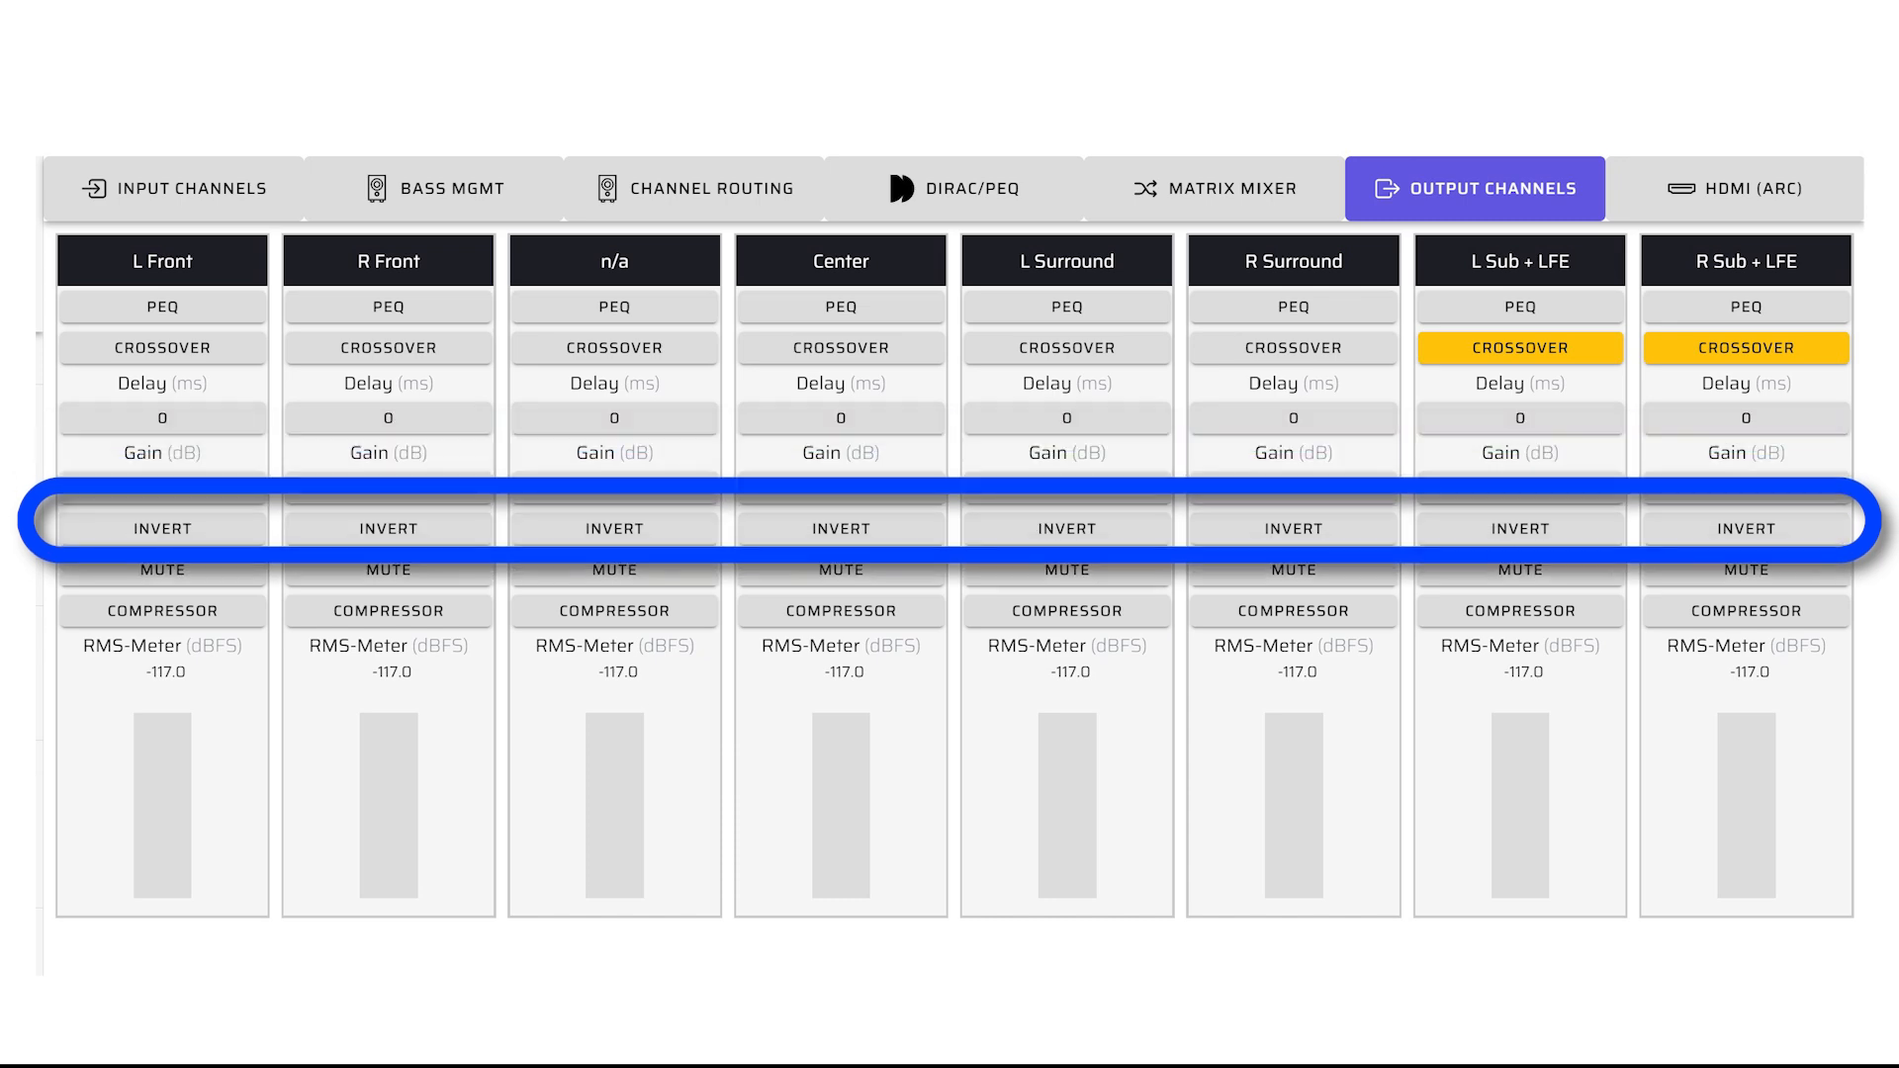
pyautogui.click(1746, 187)
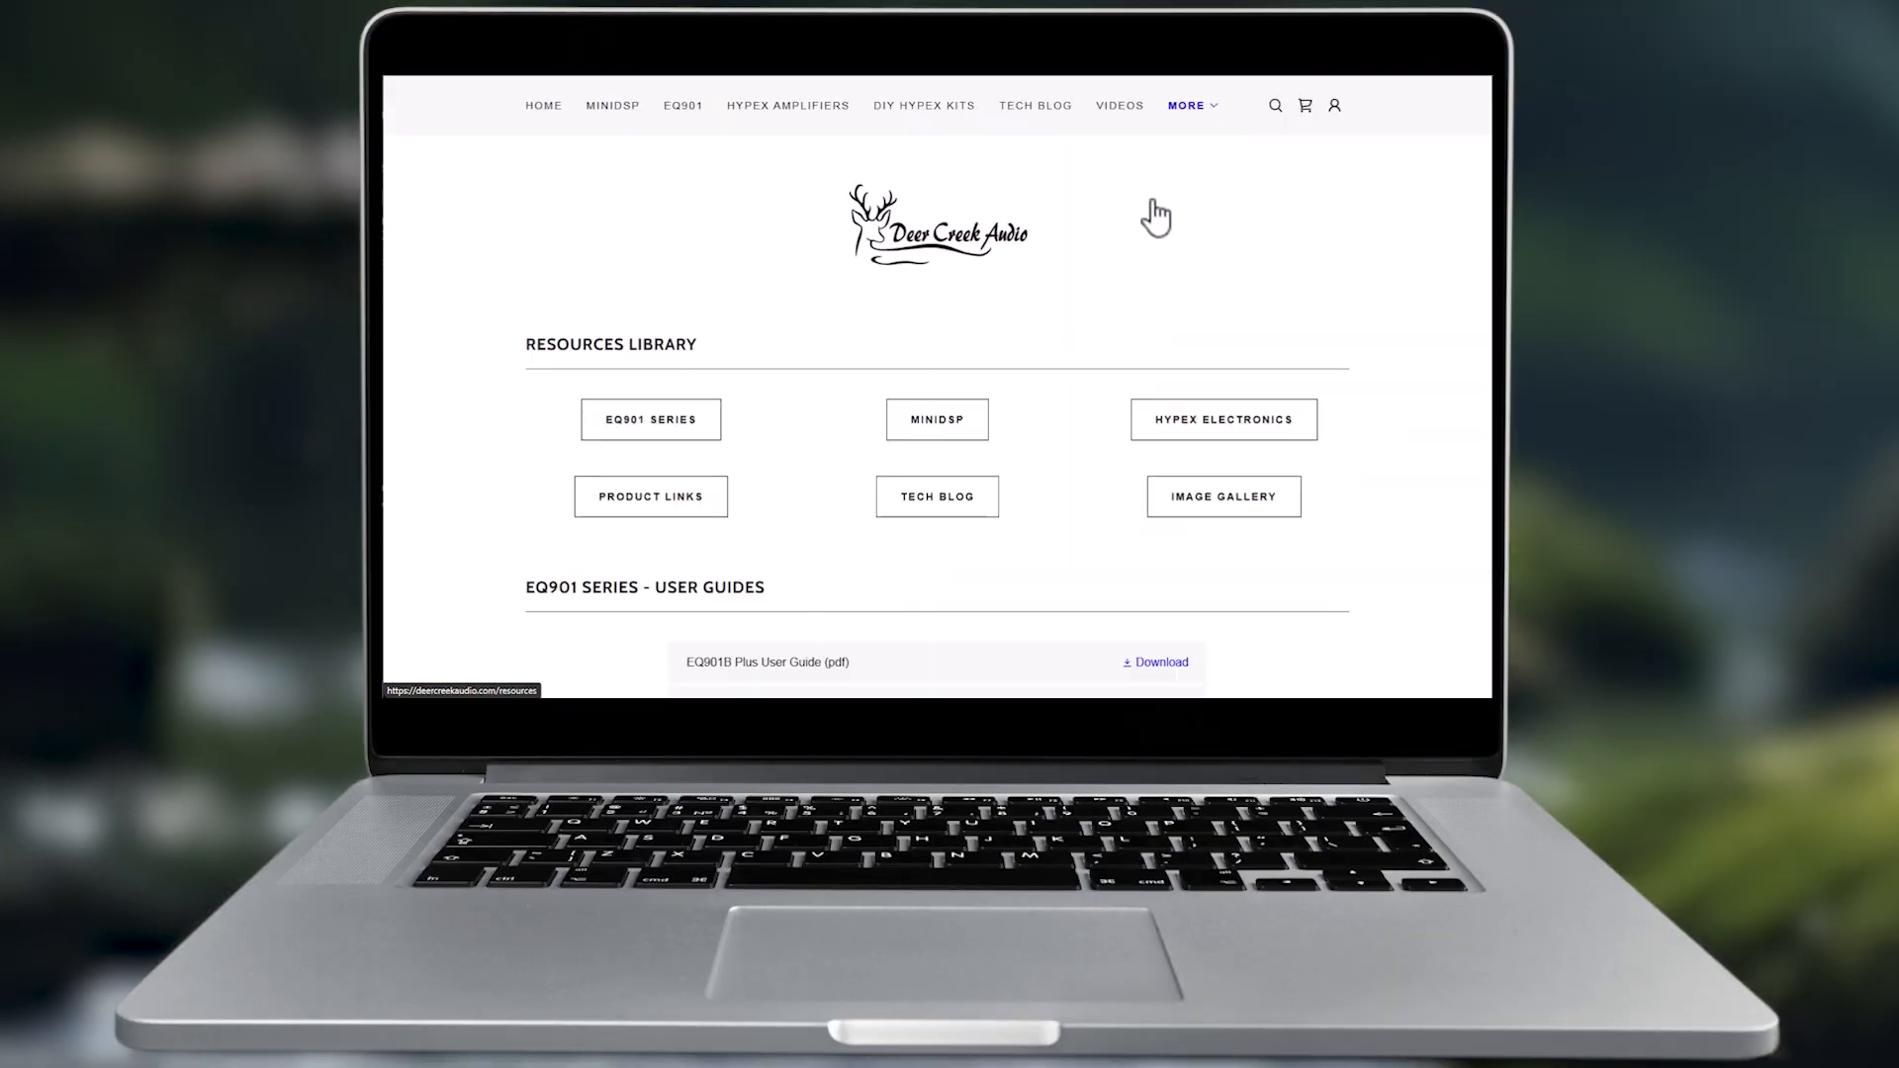
# Scroll the Resources page down to the miniDSP Tech Notes and Datasheets sections
pyautogui.scroll(-3)
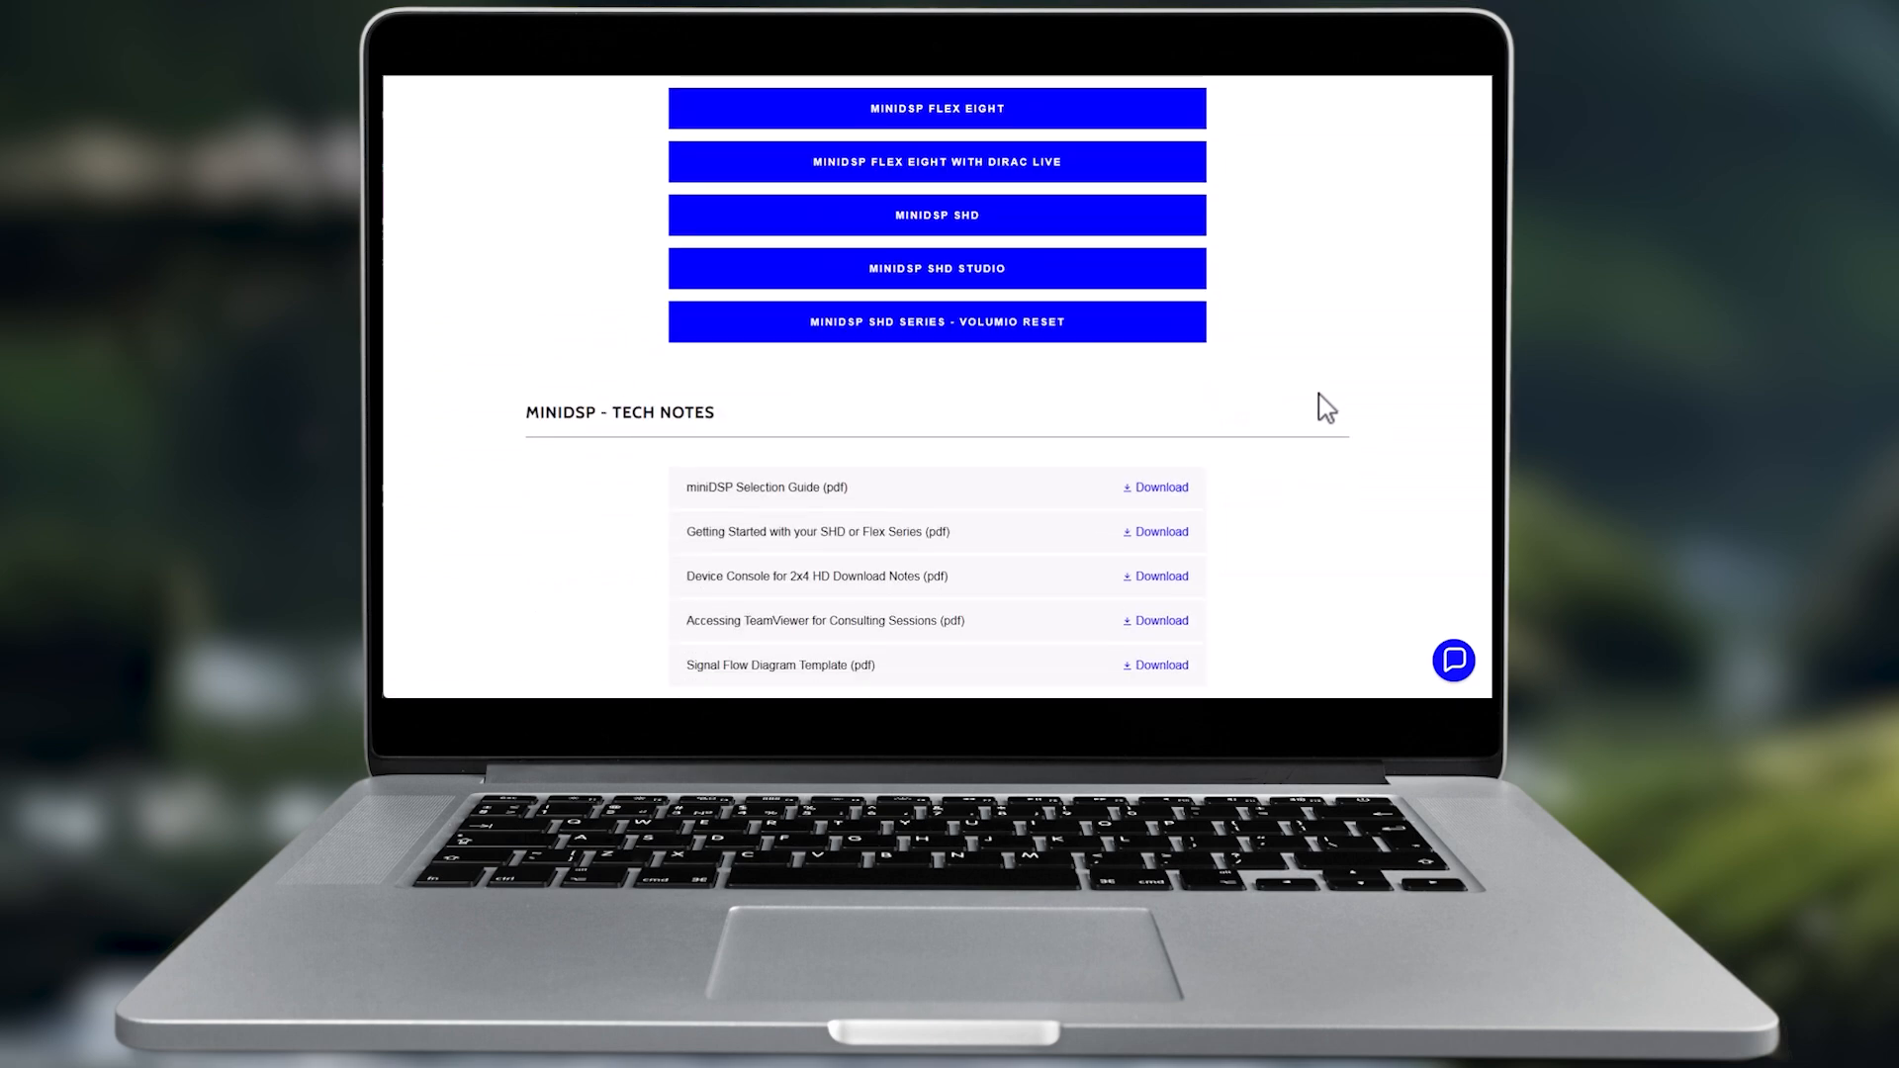
pyautogui.scroll(-3)
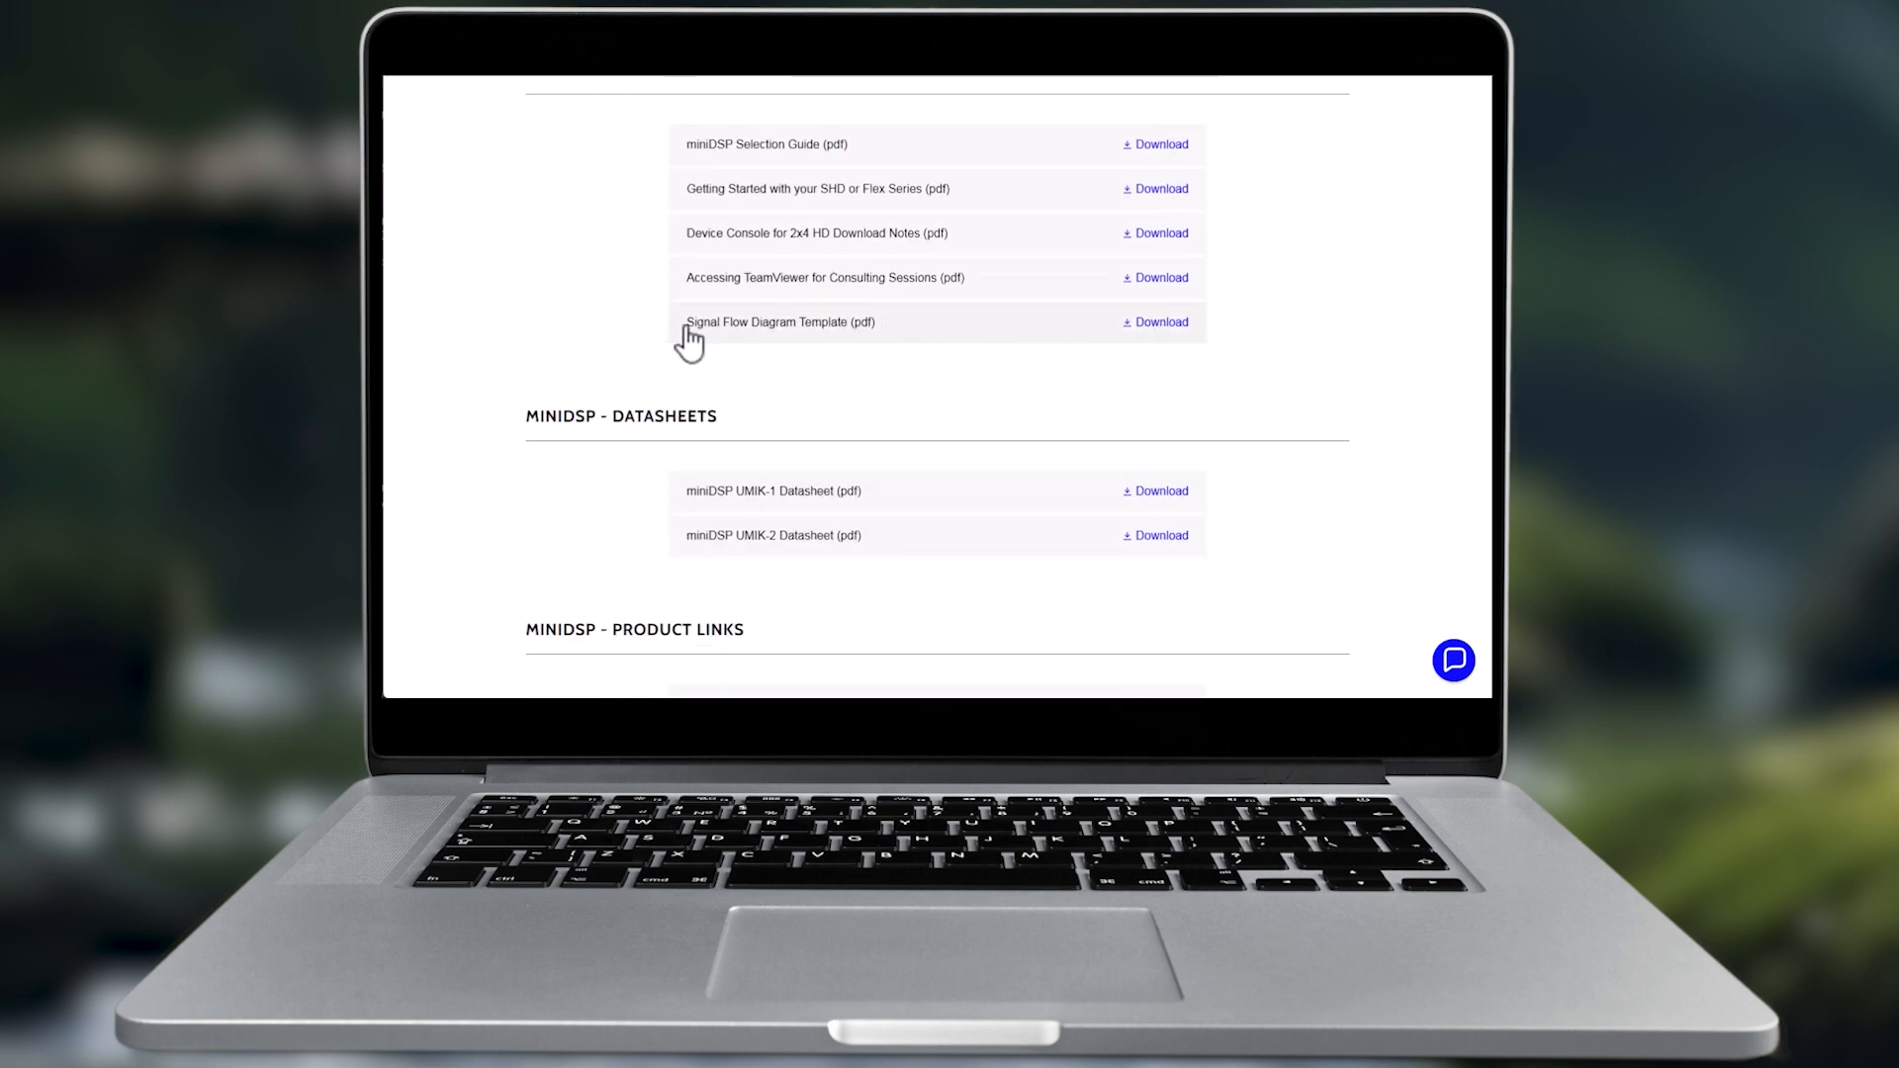